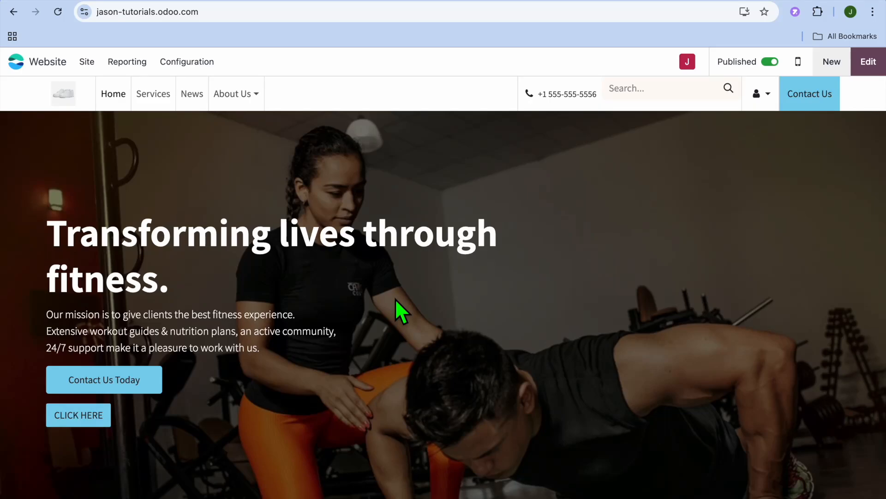
{"action": "mouse_move", "coordinate": [401, 189]}
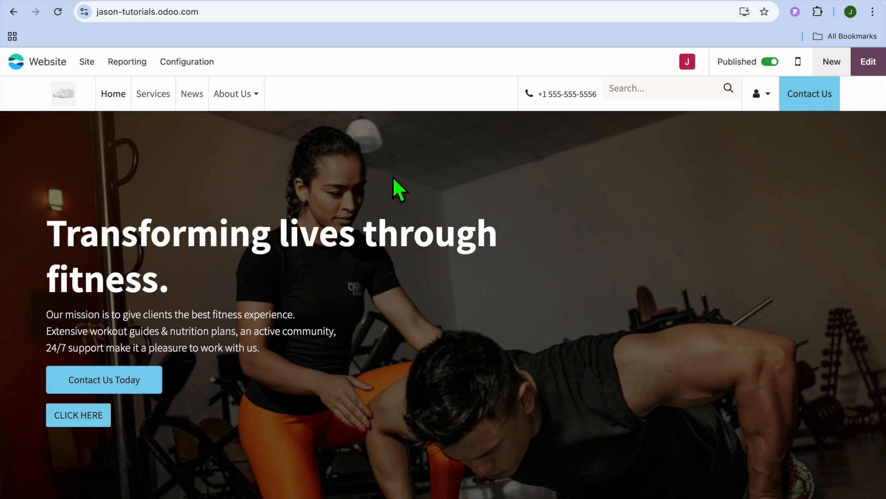
{"action": "mouse_move", "coordinate": [322, 181]}
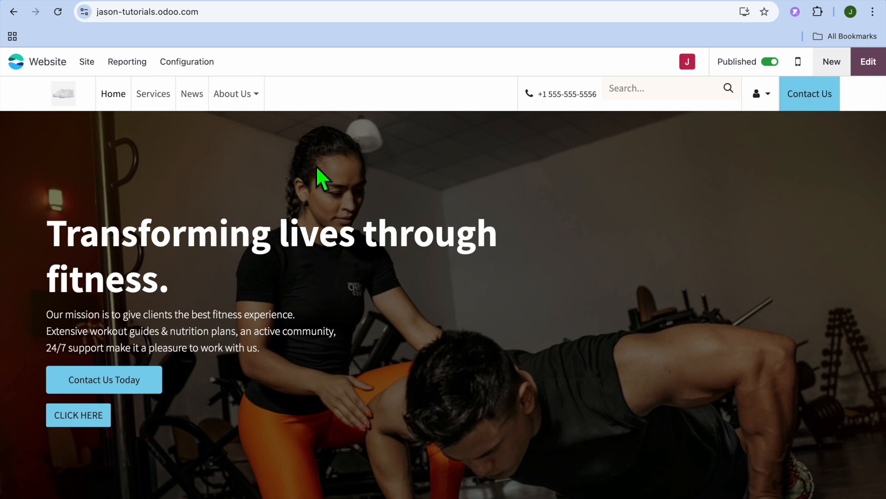
{"action": "mouse_move", "coordinate": [235, 173]}
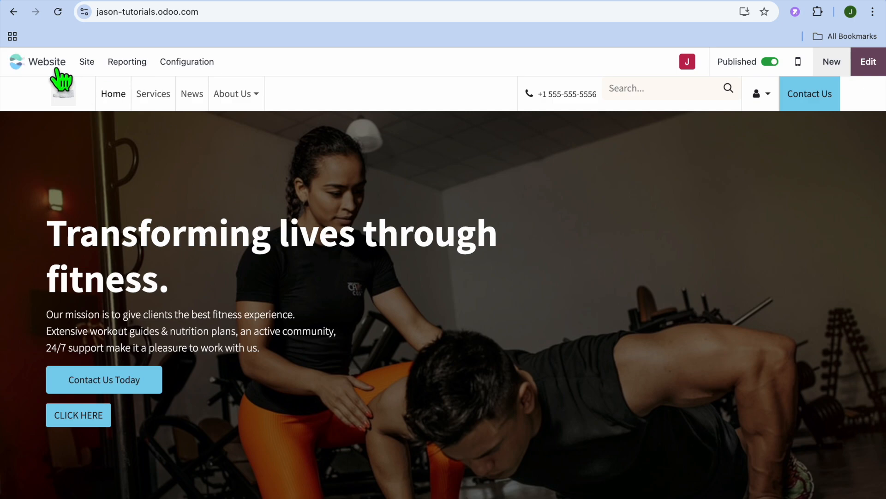
Open Odoo Settings from the apps dashboard and select the Website section
{"action": "left_click", "coordinate": [12, 36]}
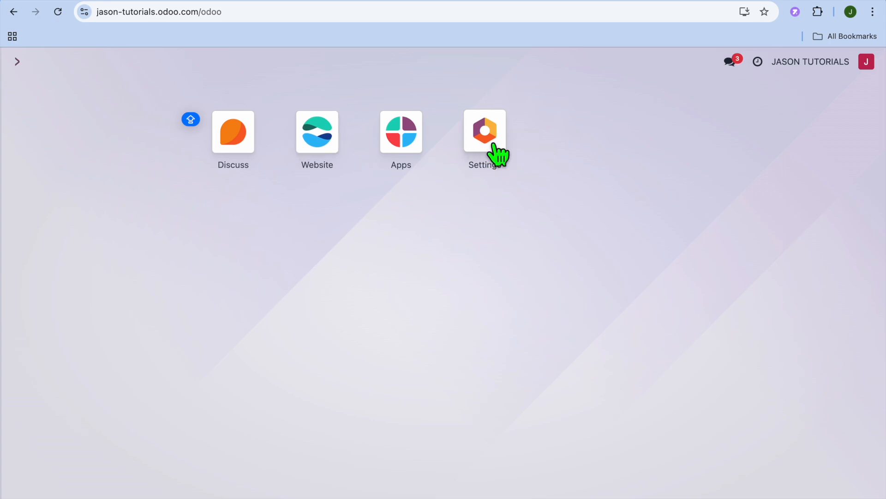
{"action": "left_click", "coordinate": [484, 133]}
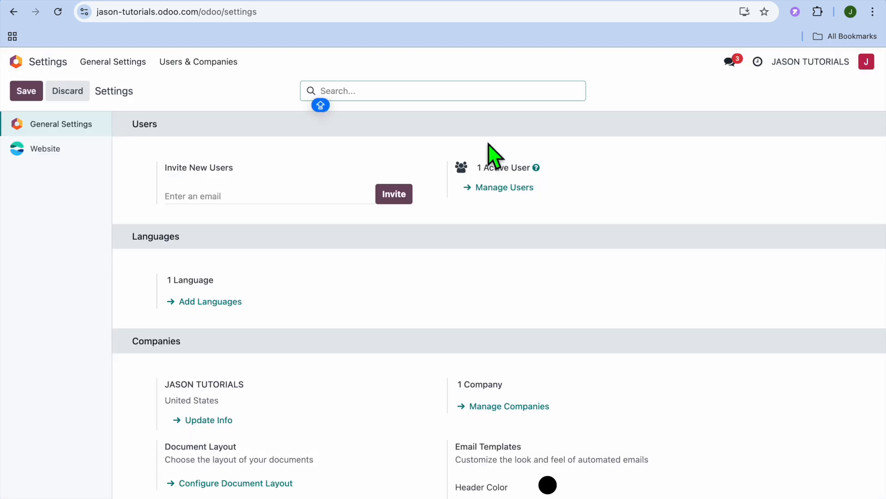
{"action": "mouse_move", "coordinate": [96, 144]}
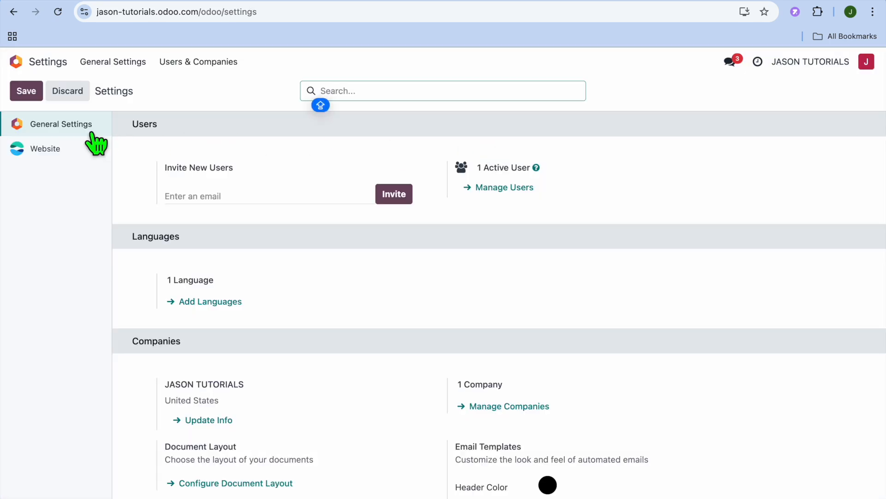
{"action": "mouse_move", "coordinate": [61, 157]}
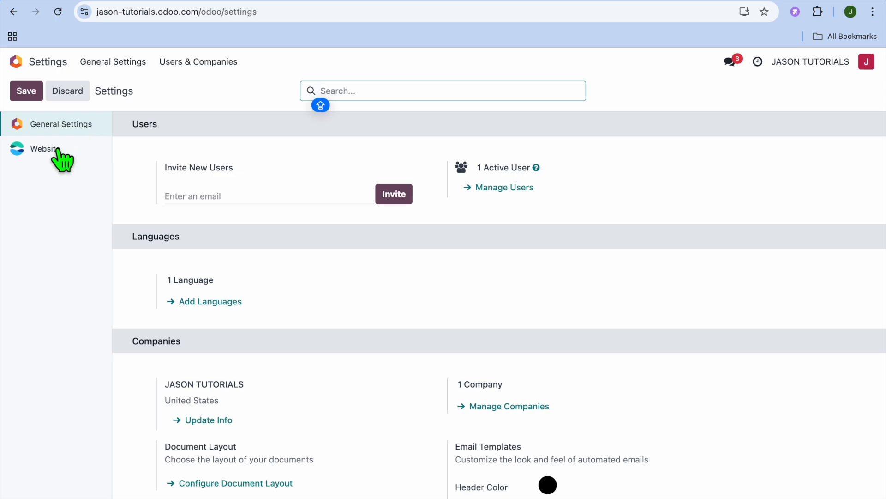
{"action": "left_click", "coordinate": [44, 148]}
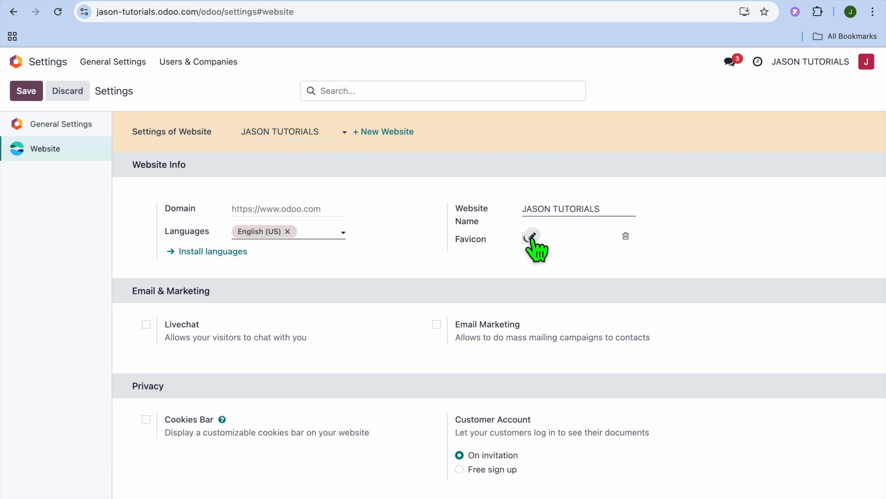
{"action": "mouse_move", "coordinate": [532, 236]}
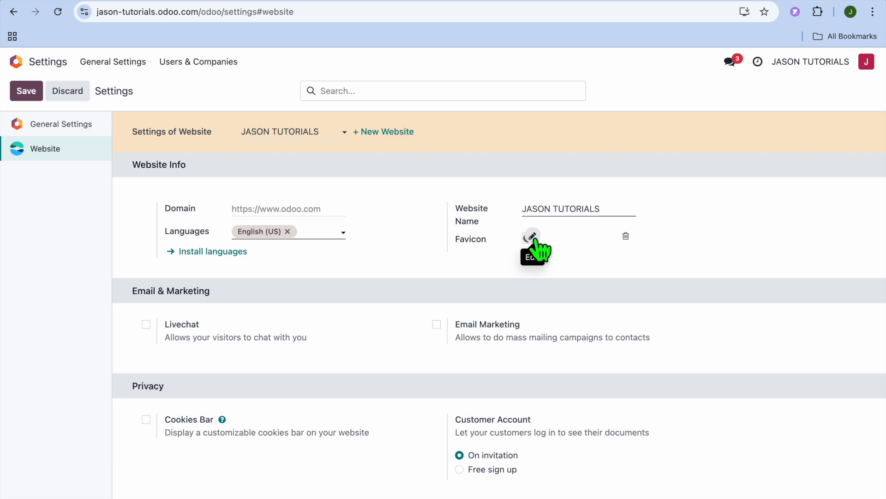
Upload Air-Force-1-07-3.jpg from Downloads as the website favicon
{"action": "left_click", "coordinate": [531, 237]}
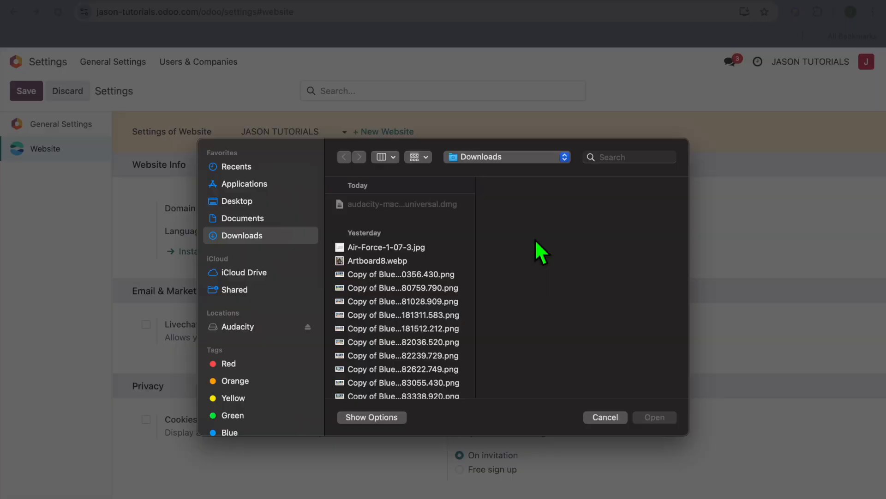
{"action": "mouse_move", "coordinate": [444, 237]}
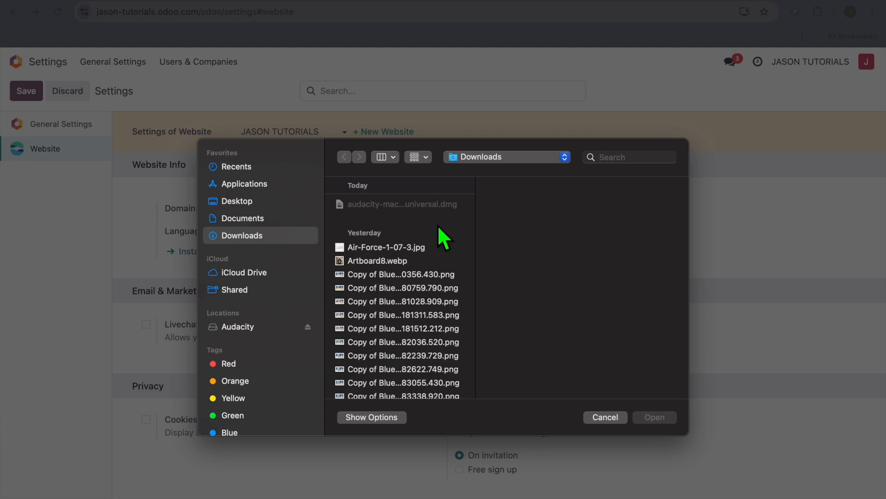
{"action": "mouse_move", "coordinate": [418, 260]}
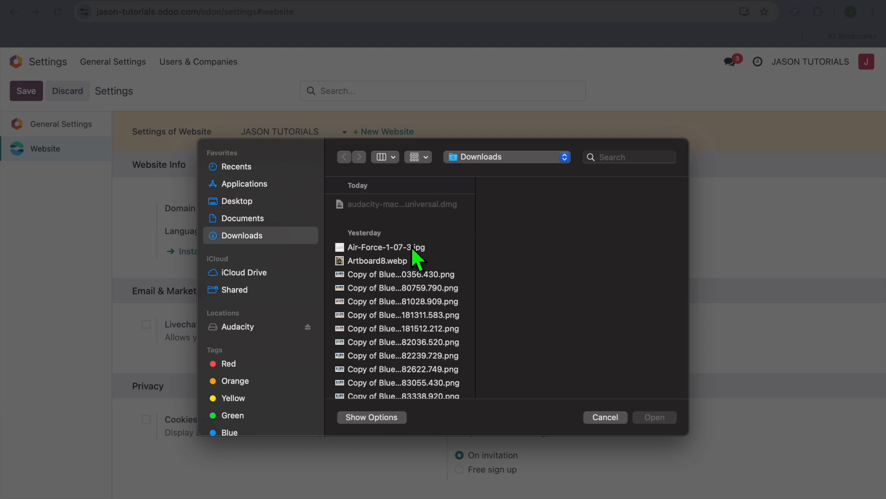
{"action": "left_click", "coordinate": [385, 247]}
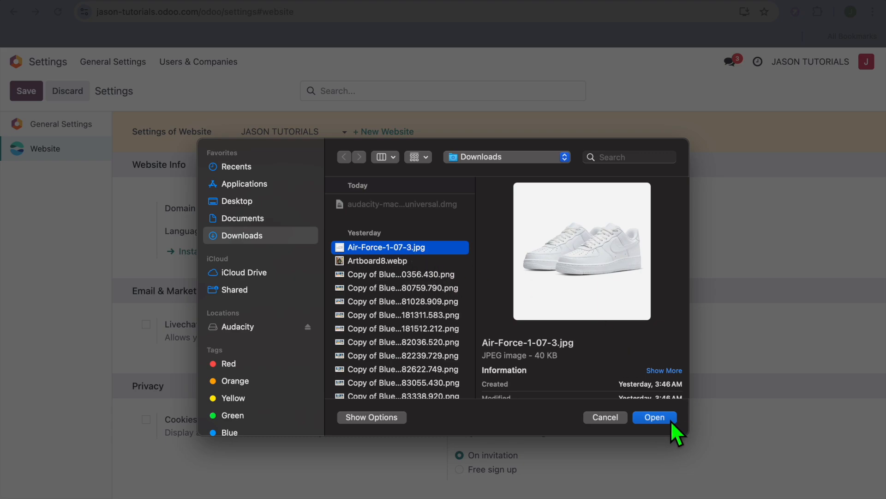
{"action": "left_click", "coordinate": [654, 416]}
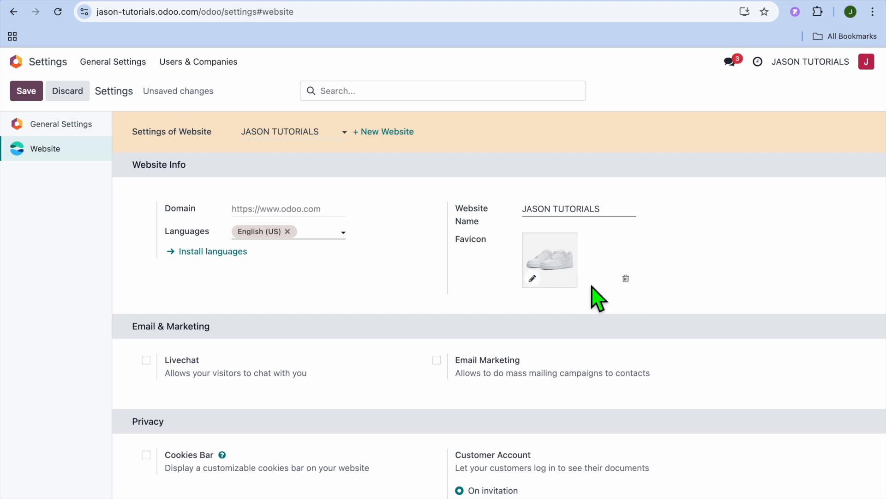
Review the website settings and save the sneaker favicon change
{"action": "scroll", "scroll_direction": "down", "scroll_amount": 3}
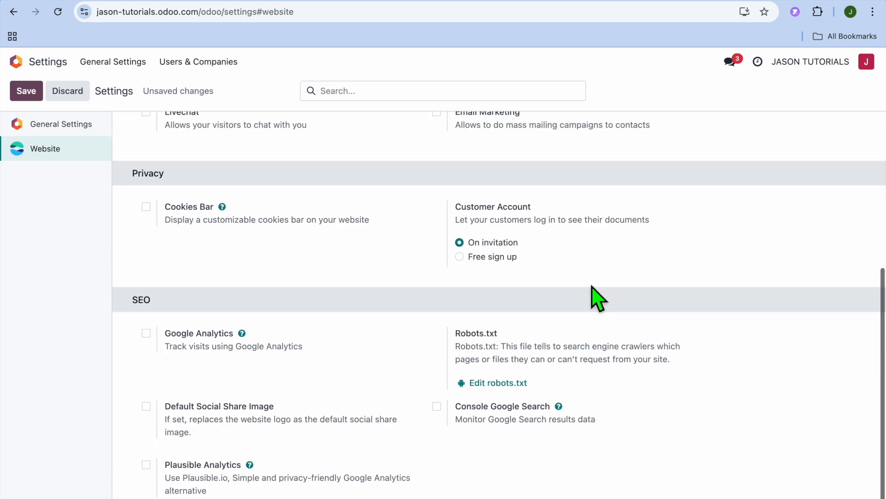
{"action": "scroll", "scroll_direction": "up", "scroll_amount": 3}
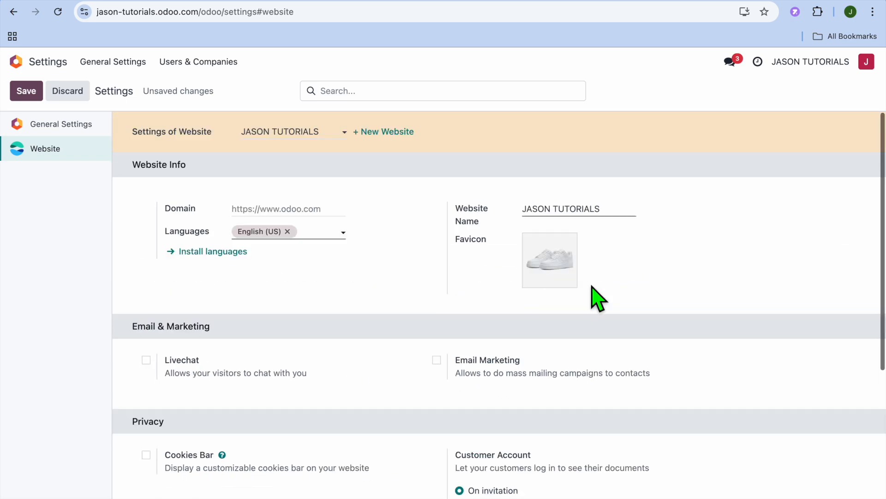
{"action": "mouse_move", "coordinate": [465, 214]}
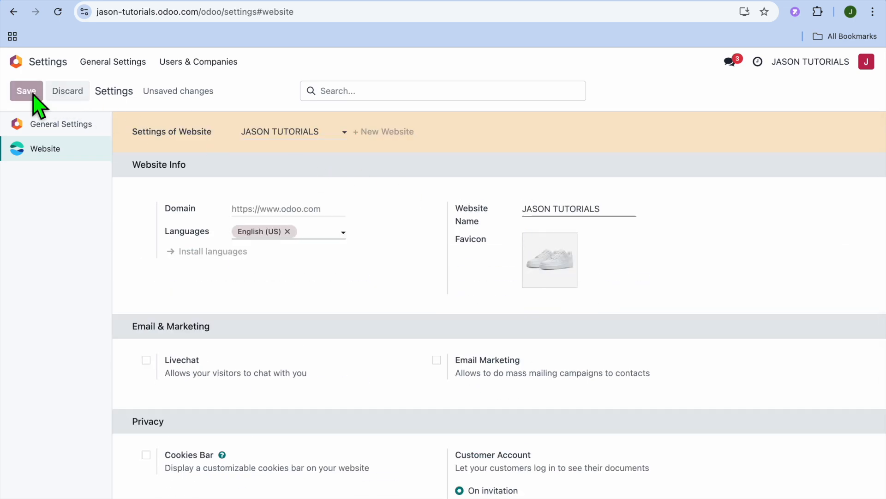
{"action": "left_click", "coordinate": [26, 91]}
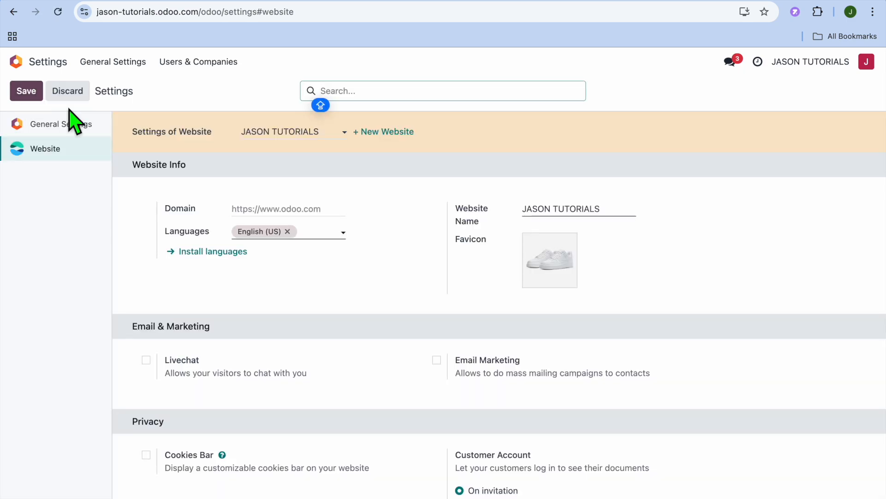
{"action": "mouse_move", "coordinate": [105, 123]}
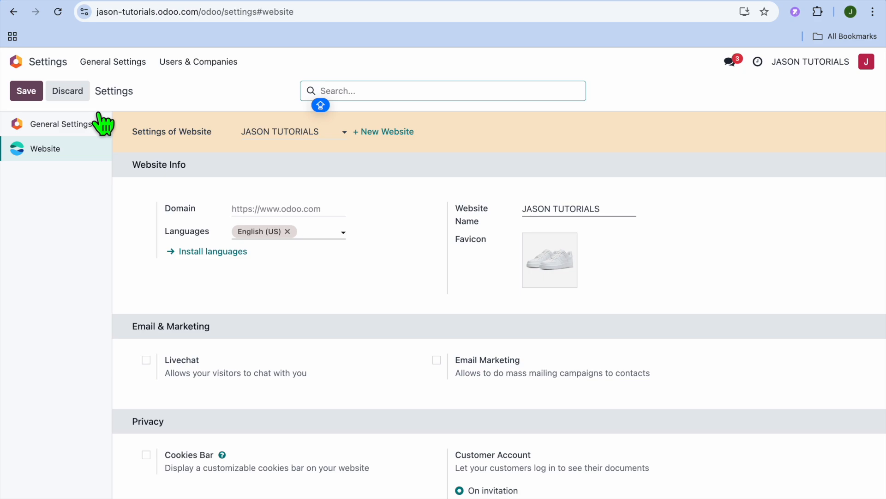
{"action": "mouse_move", "coordinate": [120, 117]}
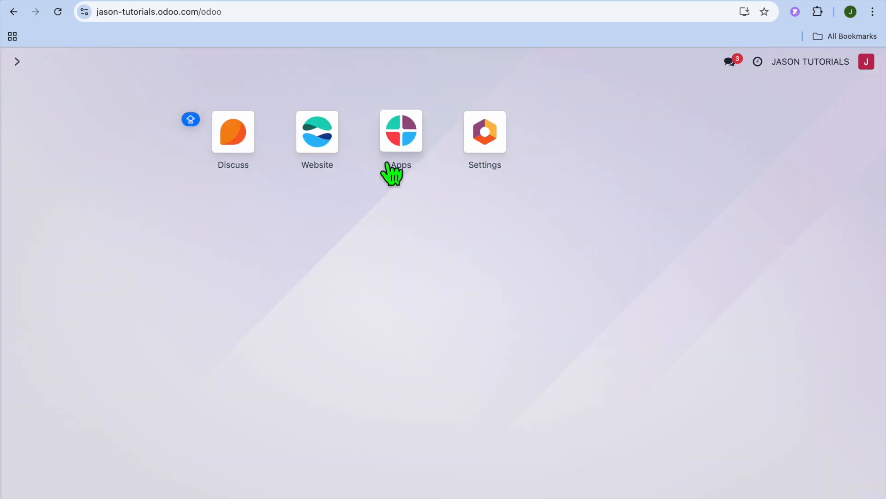
Leave Settings for the Odoo apps dashboard
{"action": "left_click", "coordinate": [317, 131]}
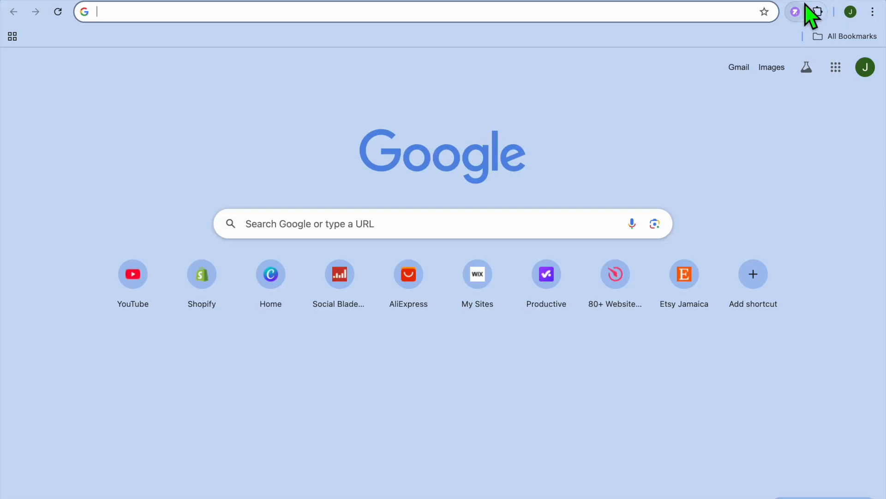
{"action": "mouse_move", "coordinate": [811, 11]}
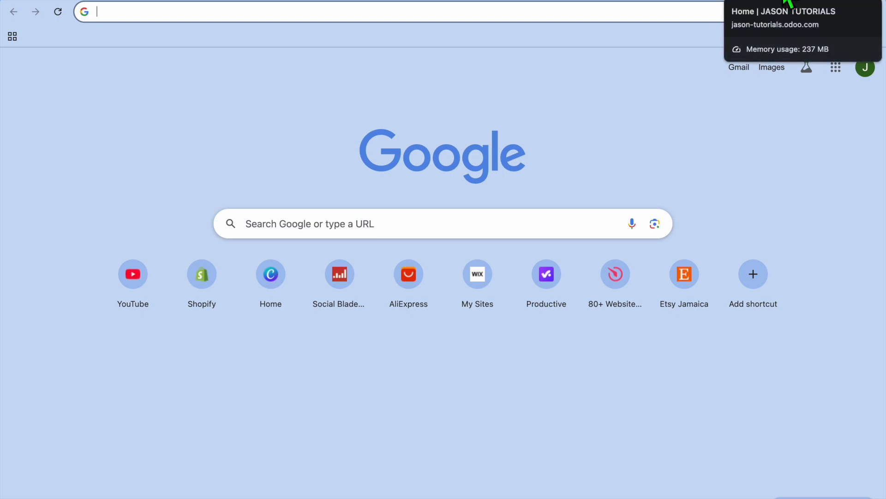
{"action": "mouse_move", "coordinate": [786, 15]}
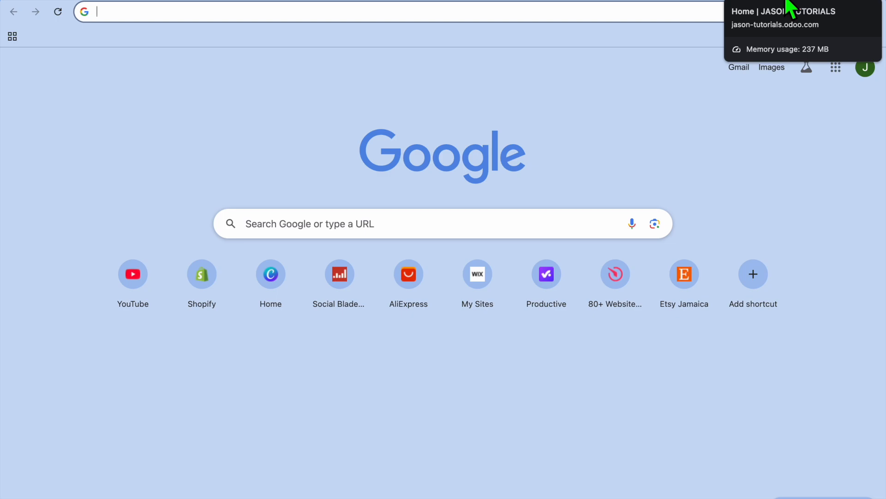
{"action": "mouse_move", "coordinate": [797, 71]}
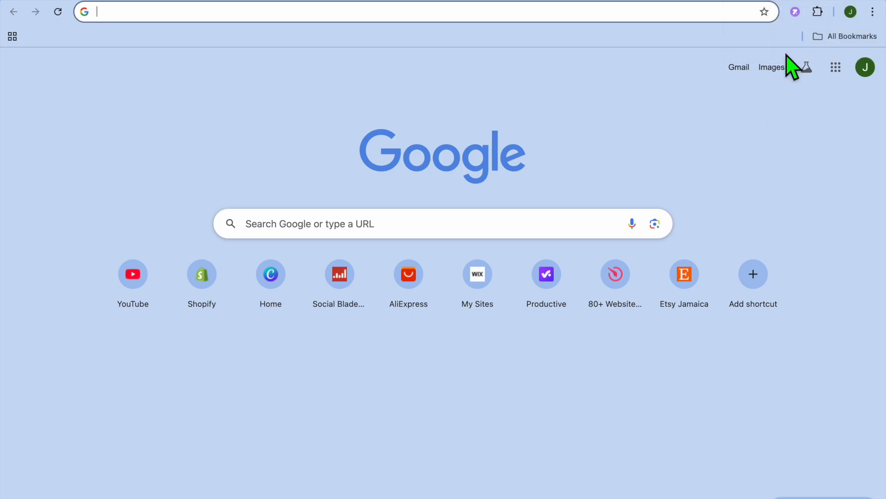